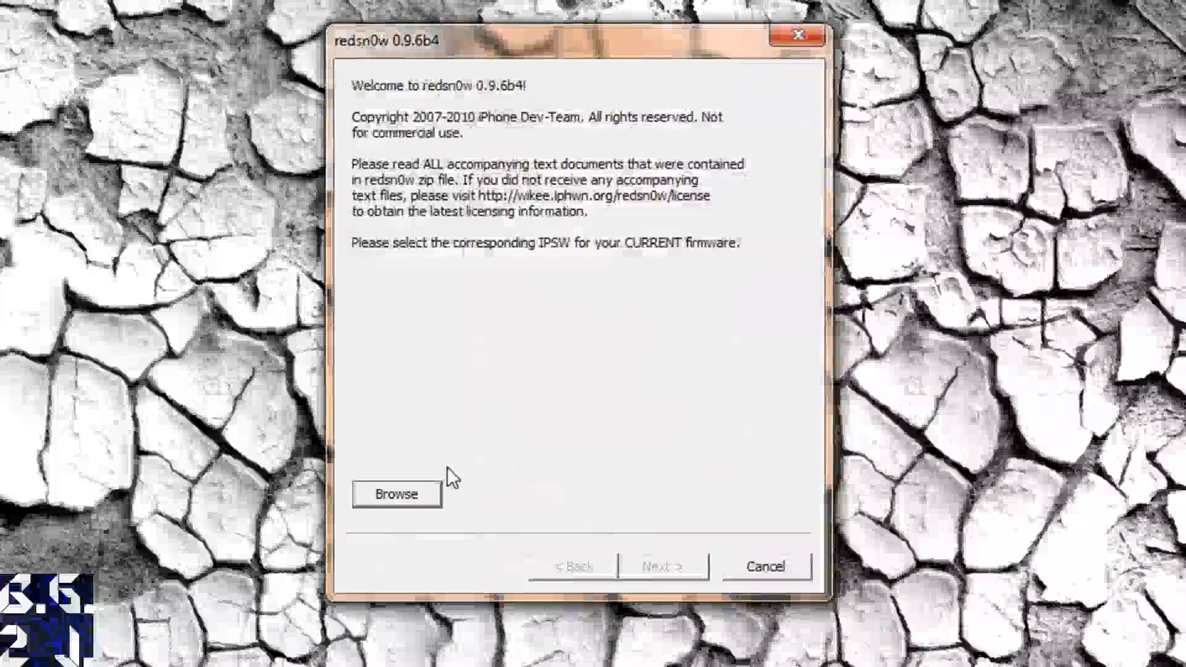
Load the iPad 4.2.1 restore IPSW so redsn0w identifies it successfully.
click(396, 493)
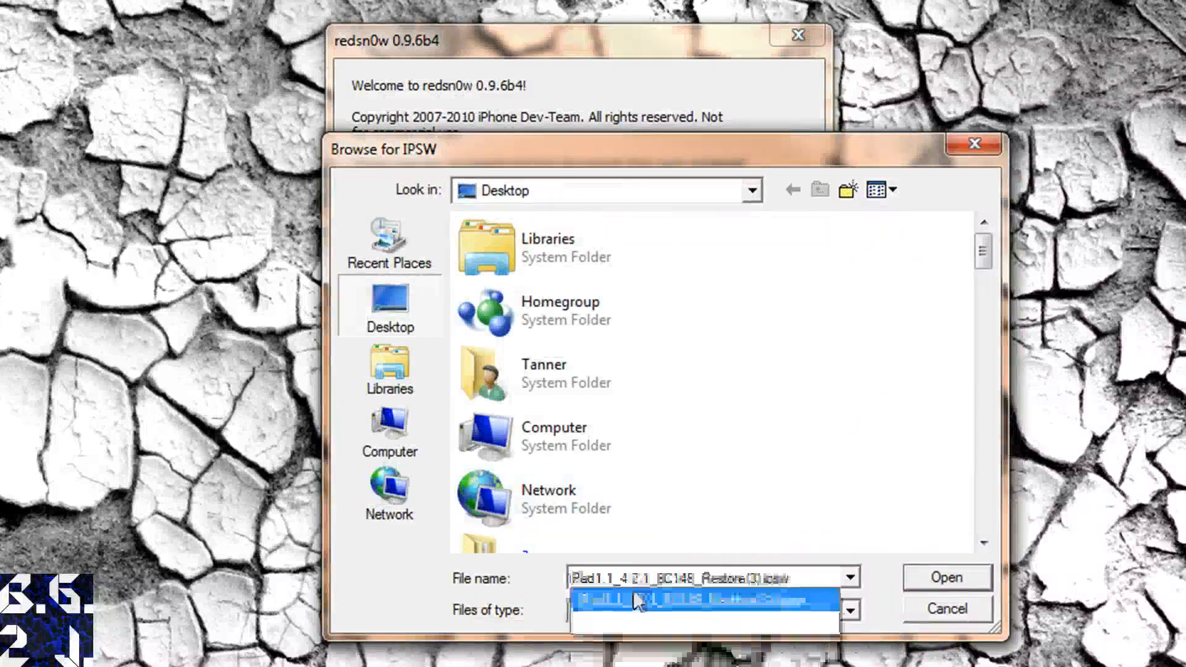
click(945, 578)
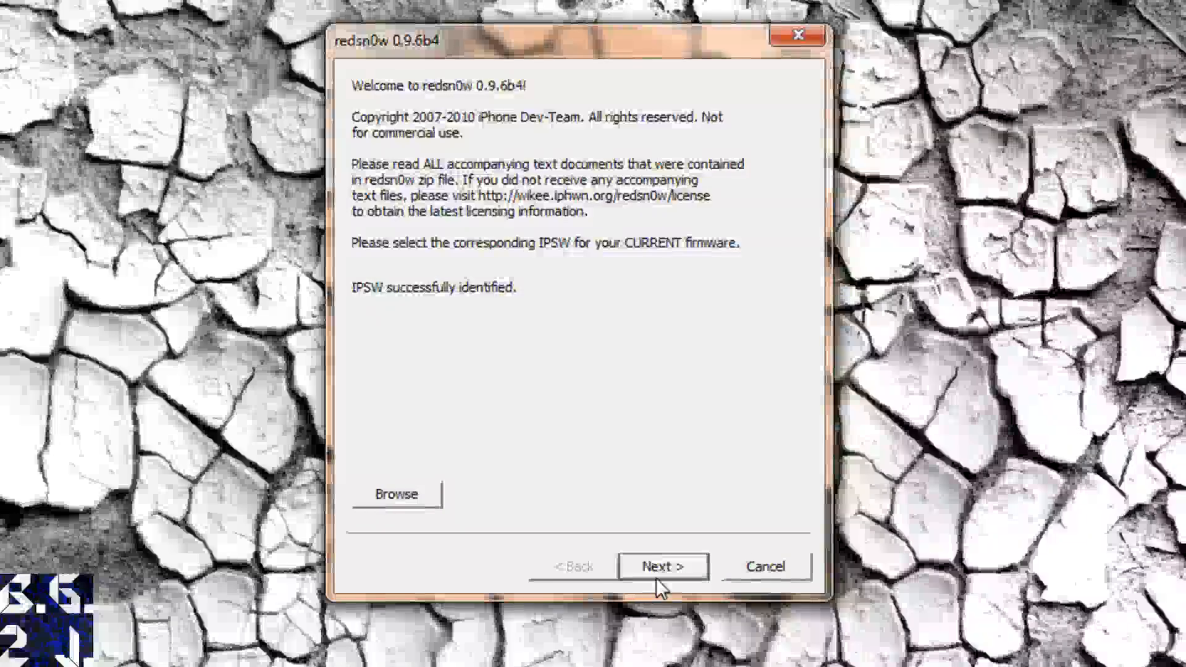
Keep Install Cydia as the sole jailbreak option after briefly trying Just boot tethered, and continue.
click(661, 566)
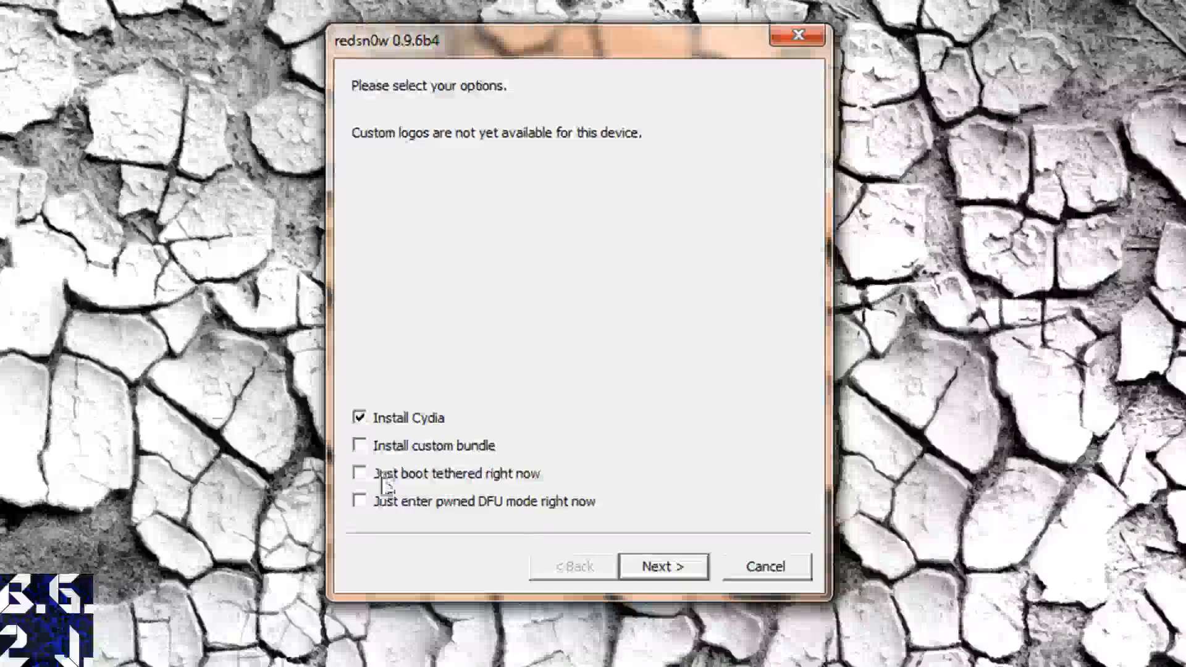
mouse_move(665, 470)
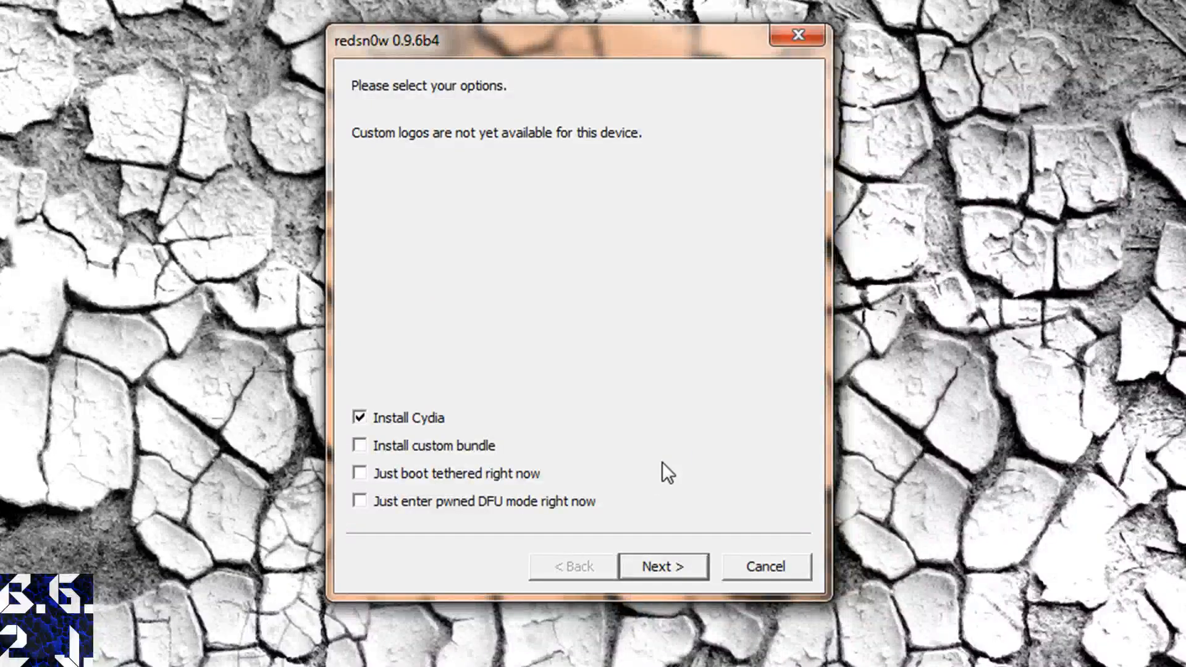
mouse_move(417, 484)
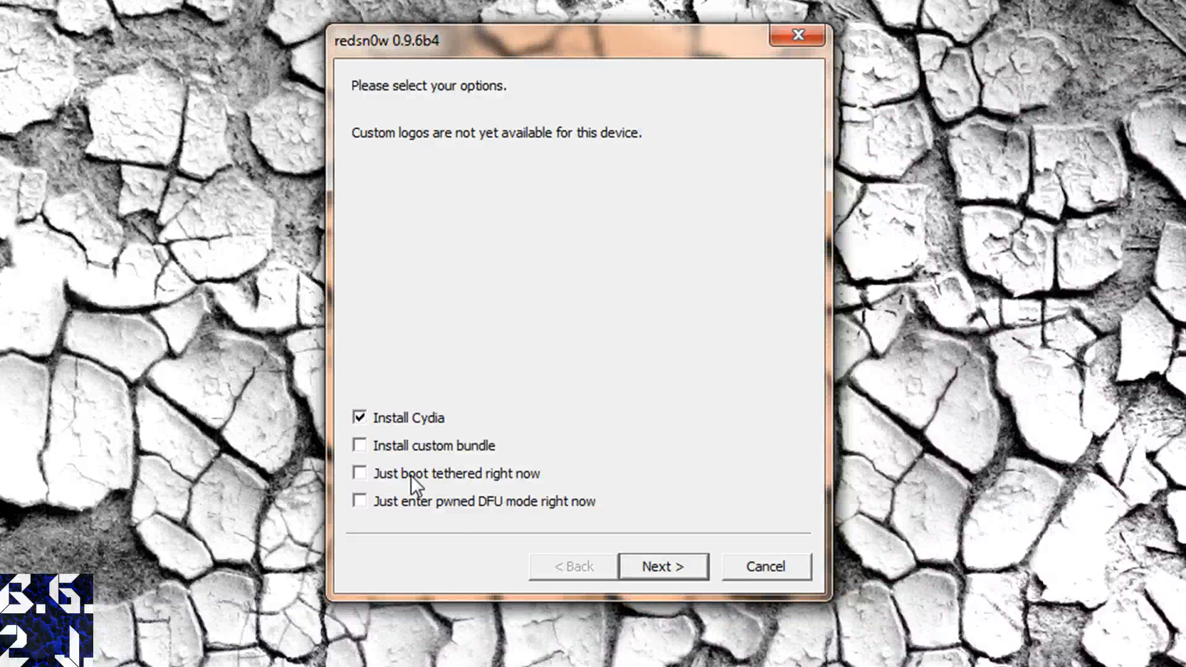
click(360, 473)
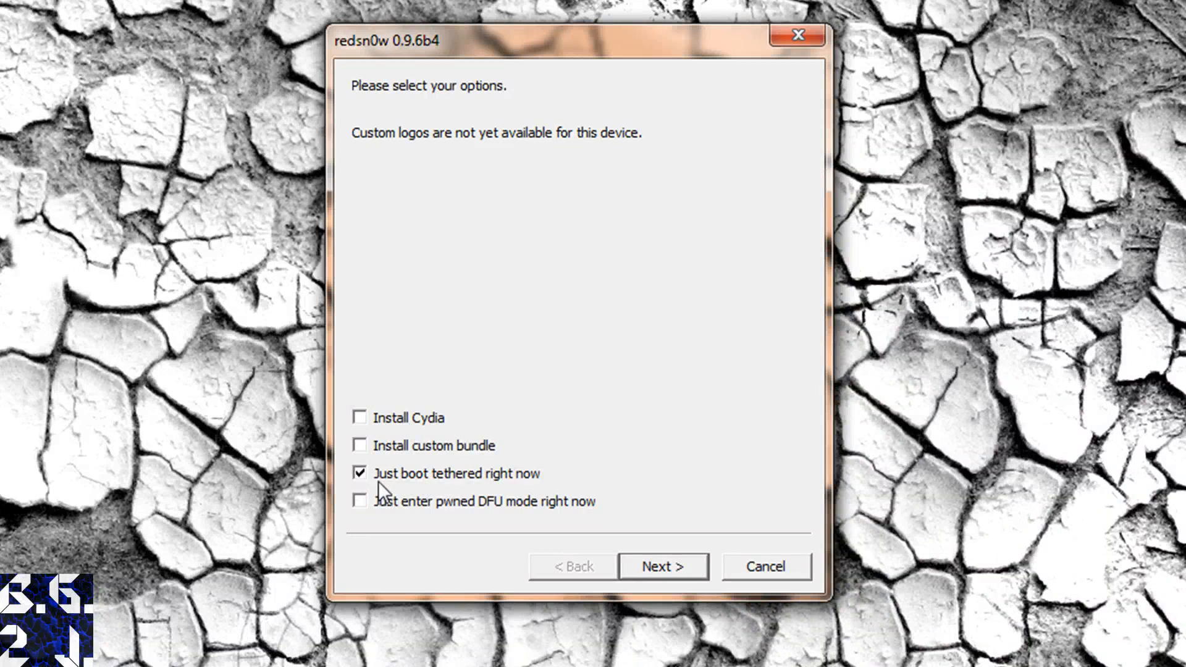
mouse_move(491, 498)
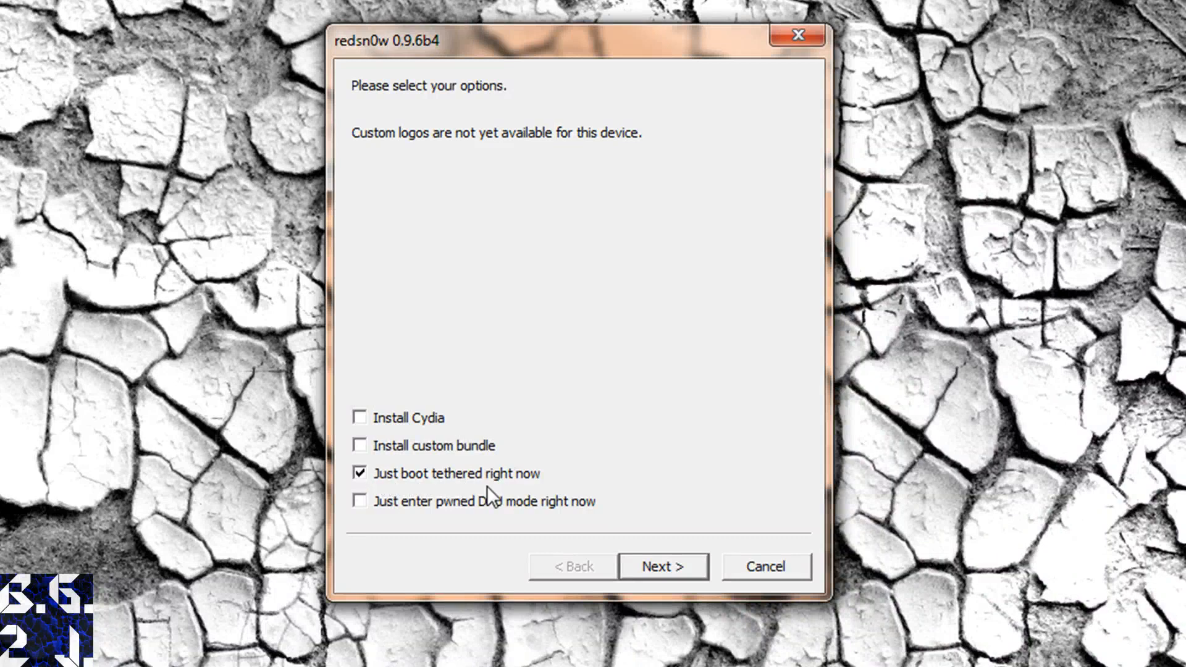
click(360, 417)
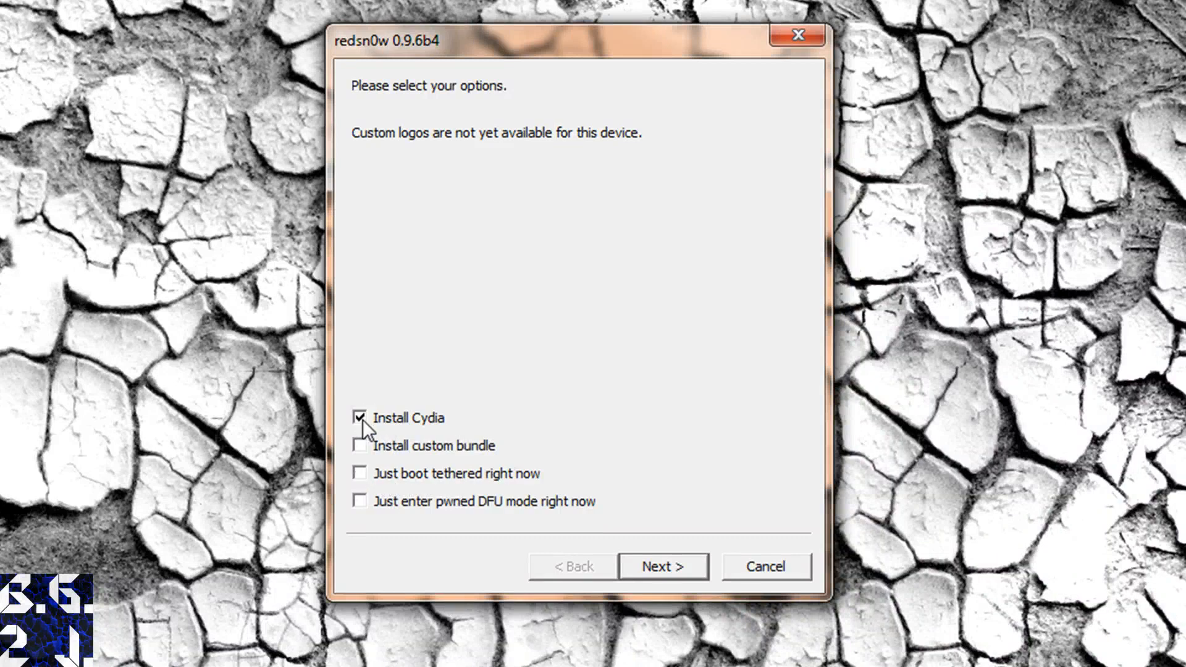
mouse_move(505, 463)
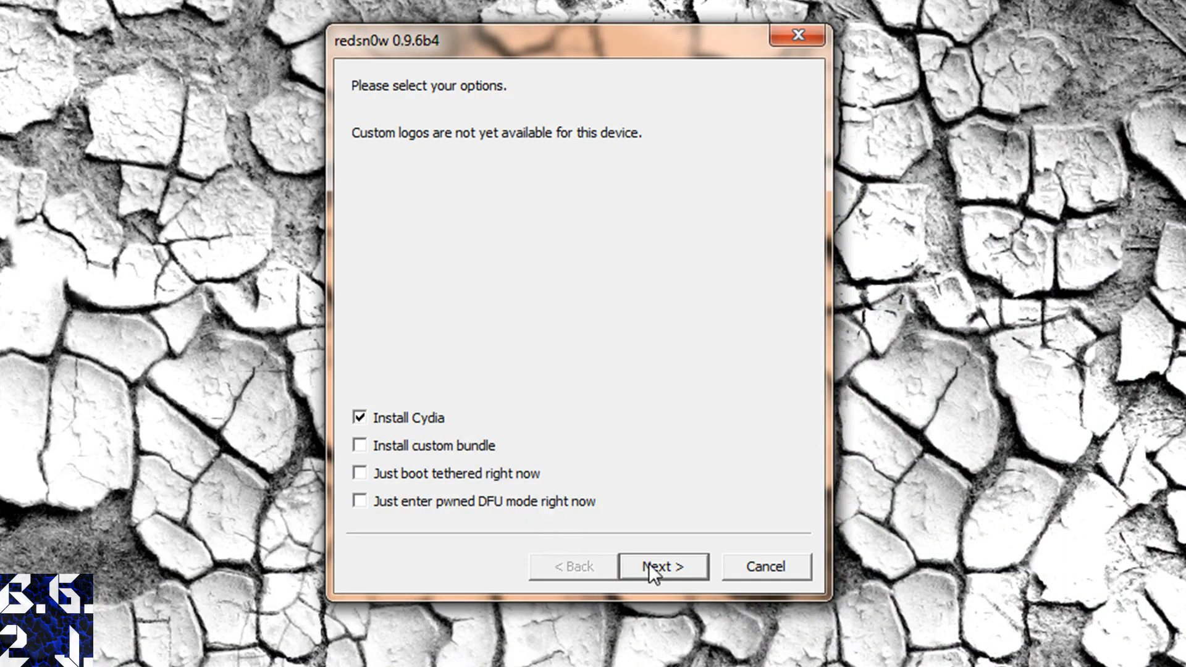
click(662, 567)
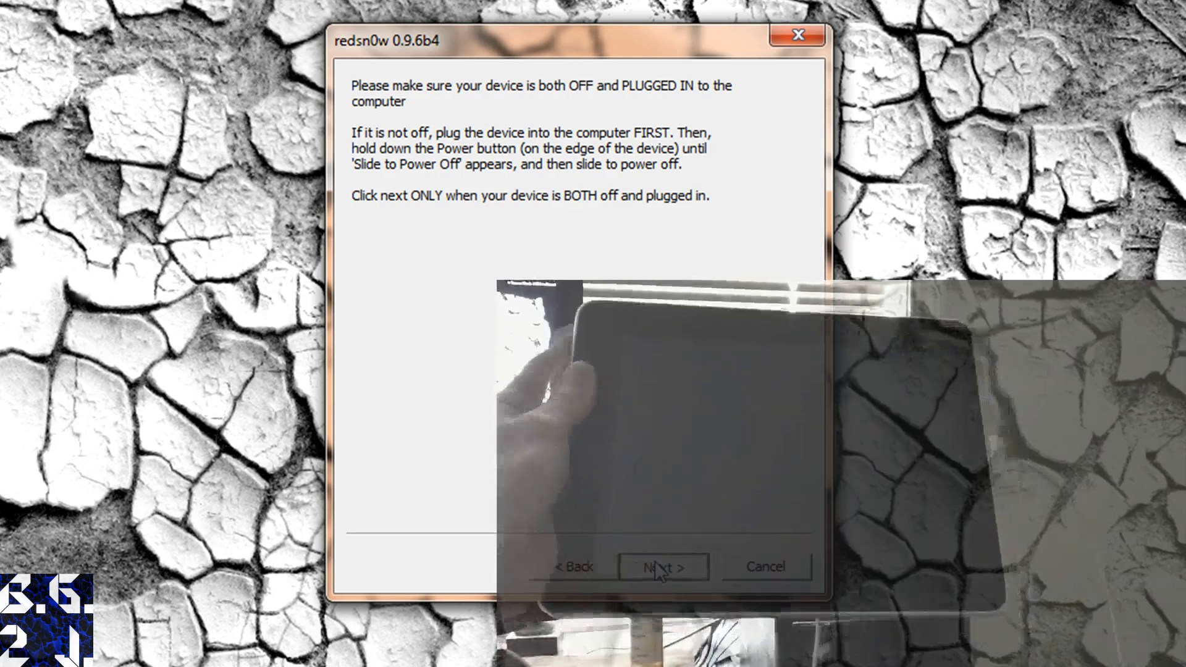
Confirm the iPad is off and plugged in and run it through DFU so limera1n exploitation starts.
click(662, 567)
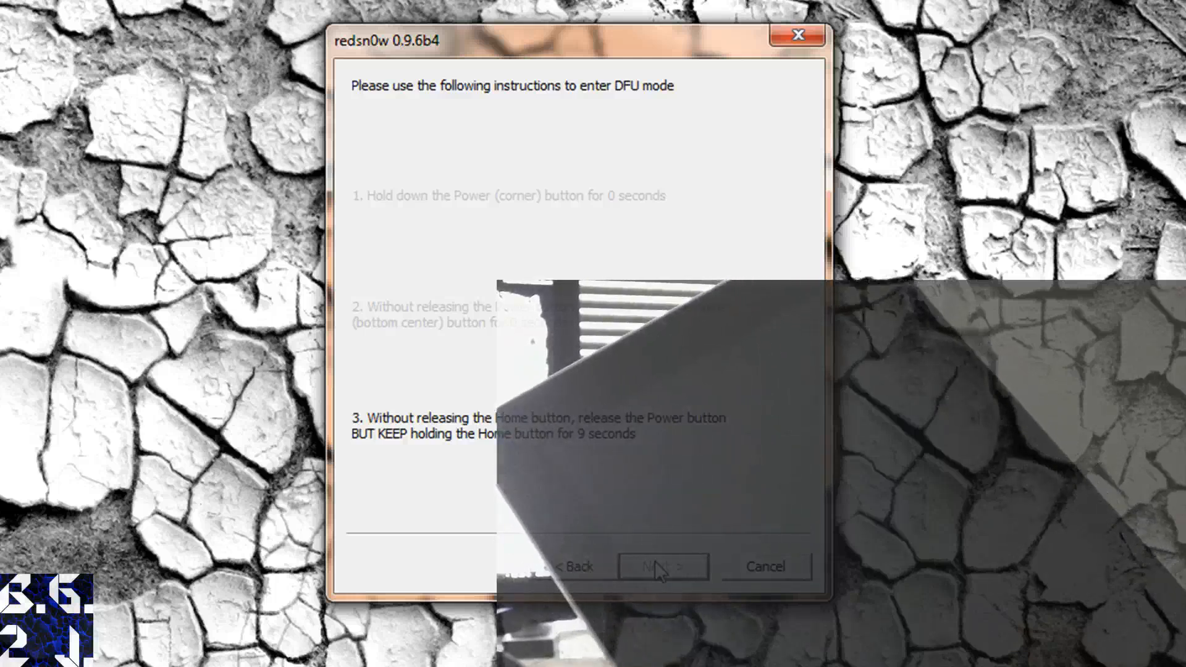
click(661, 566)
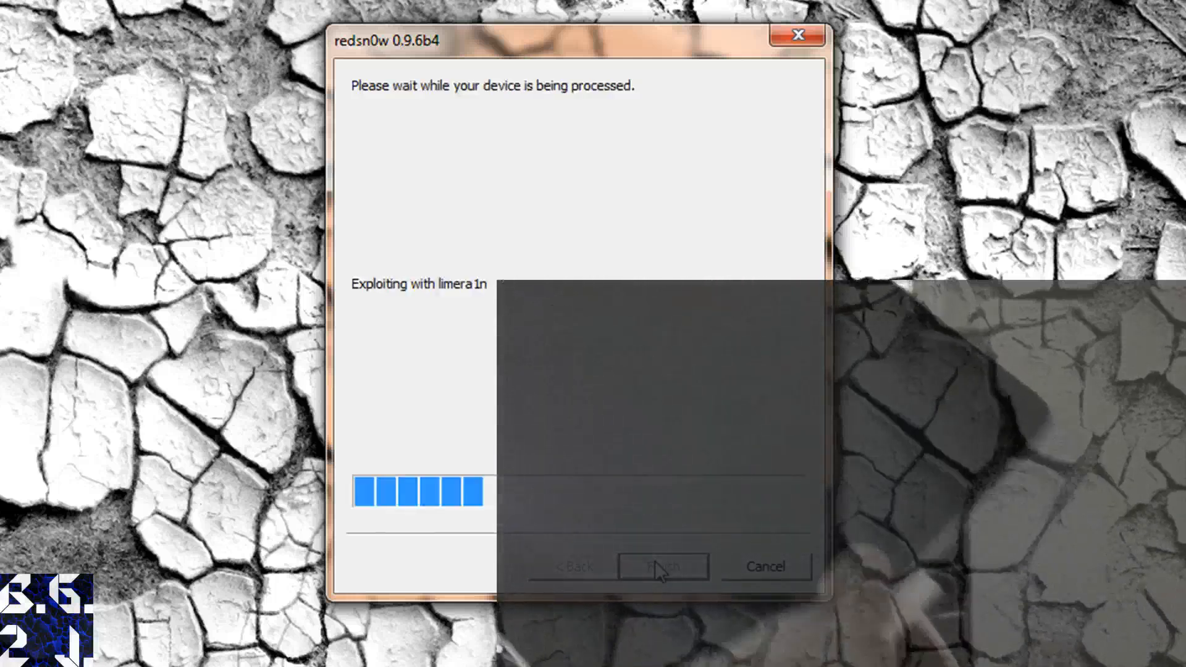